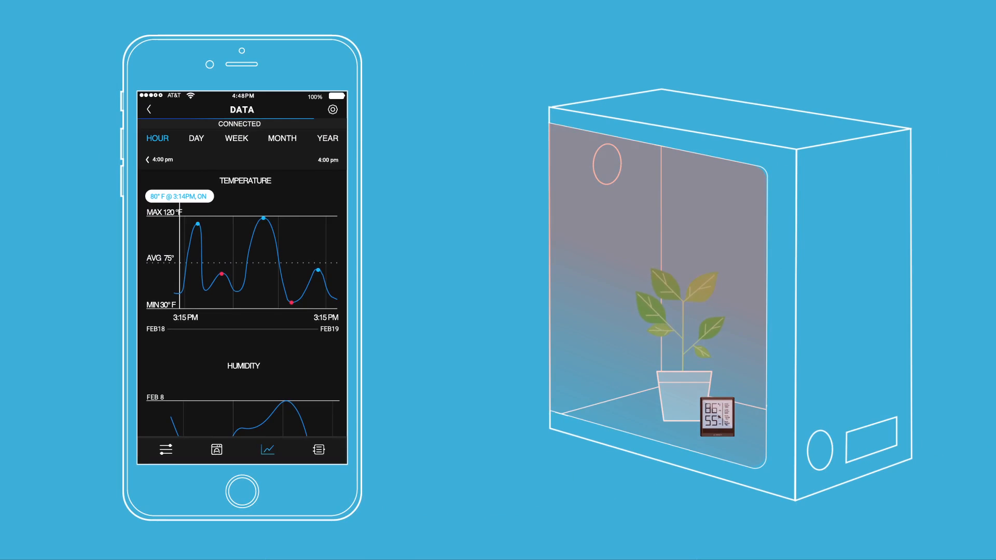
pyautogui.click(226, 277)
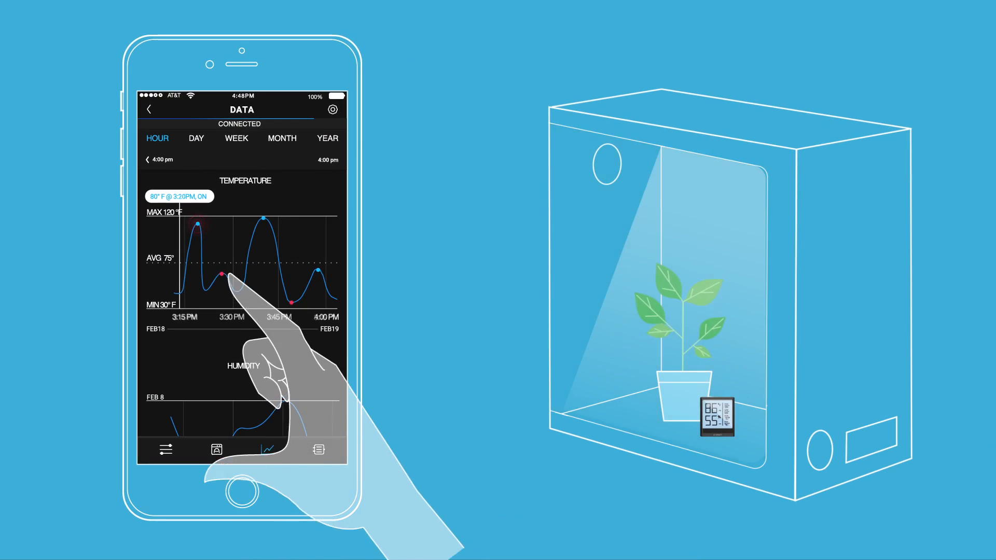